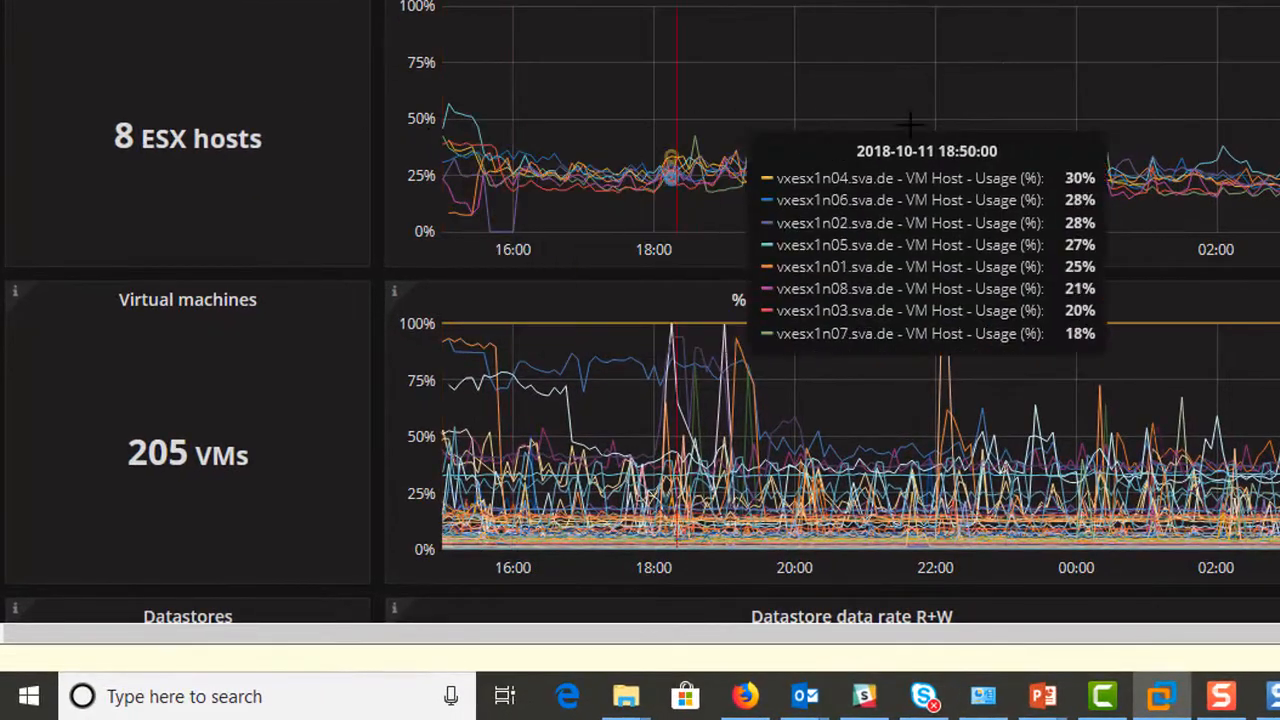
pyautogui.moveTo(238, 407)
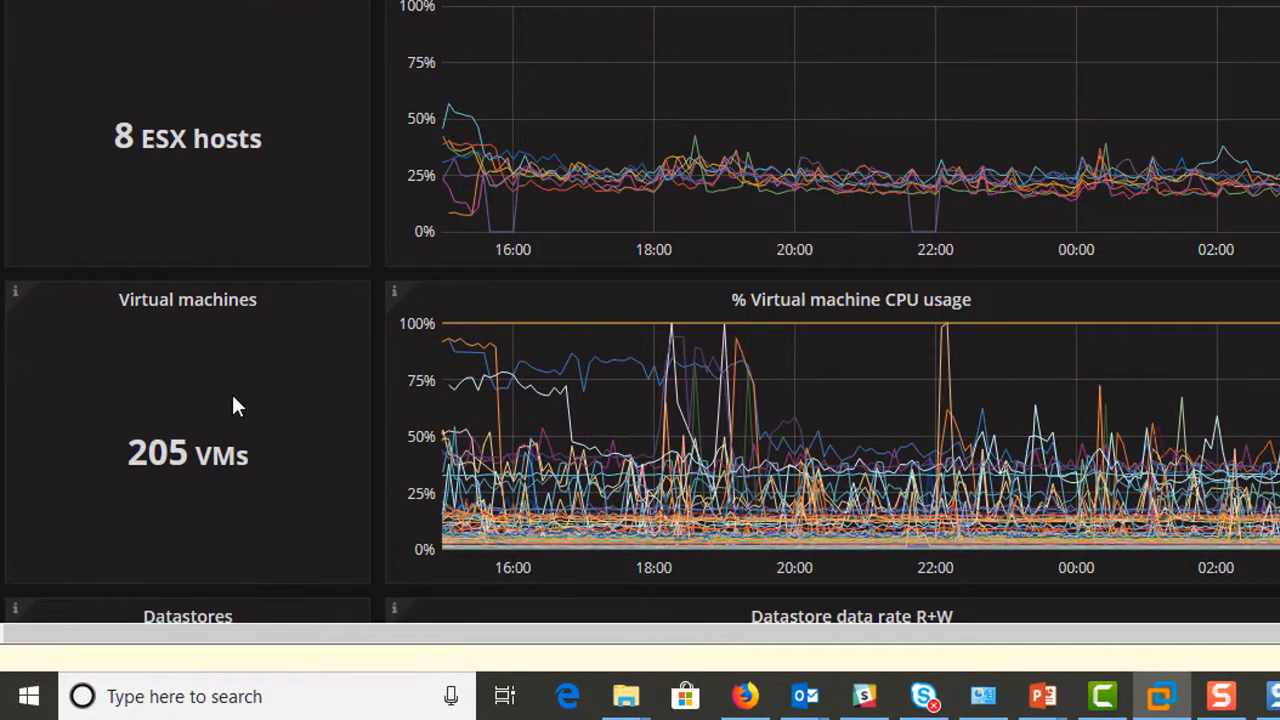
# - Scroll through the Solanus VM detail dashboard's capacity, VMDK, CPU/memory and disk charts
pyautogui.scroll(-3)
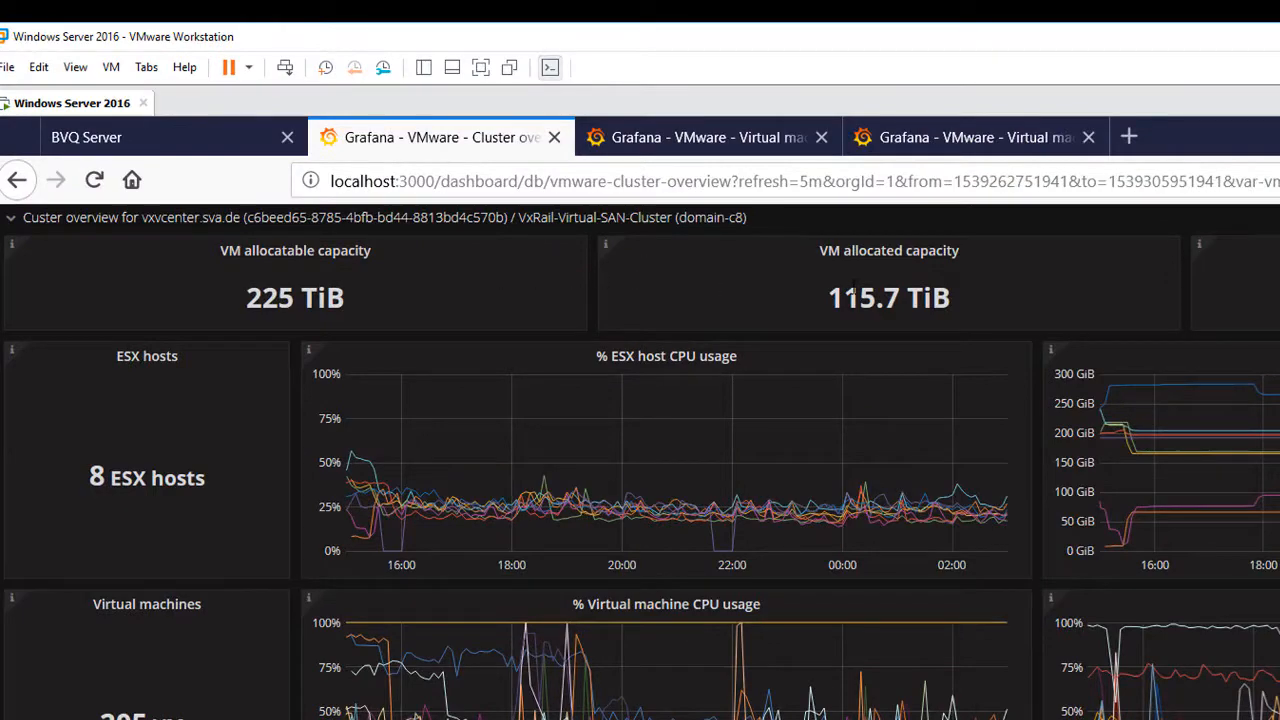
pyautogui.moveTo(980, 275)
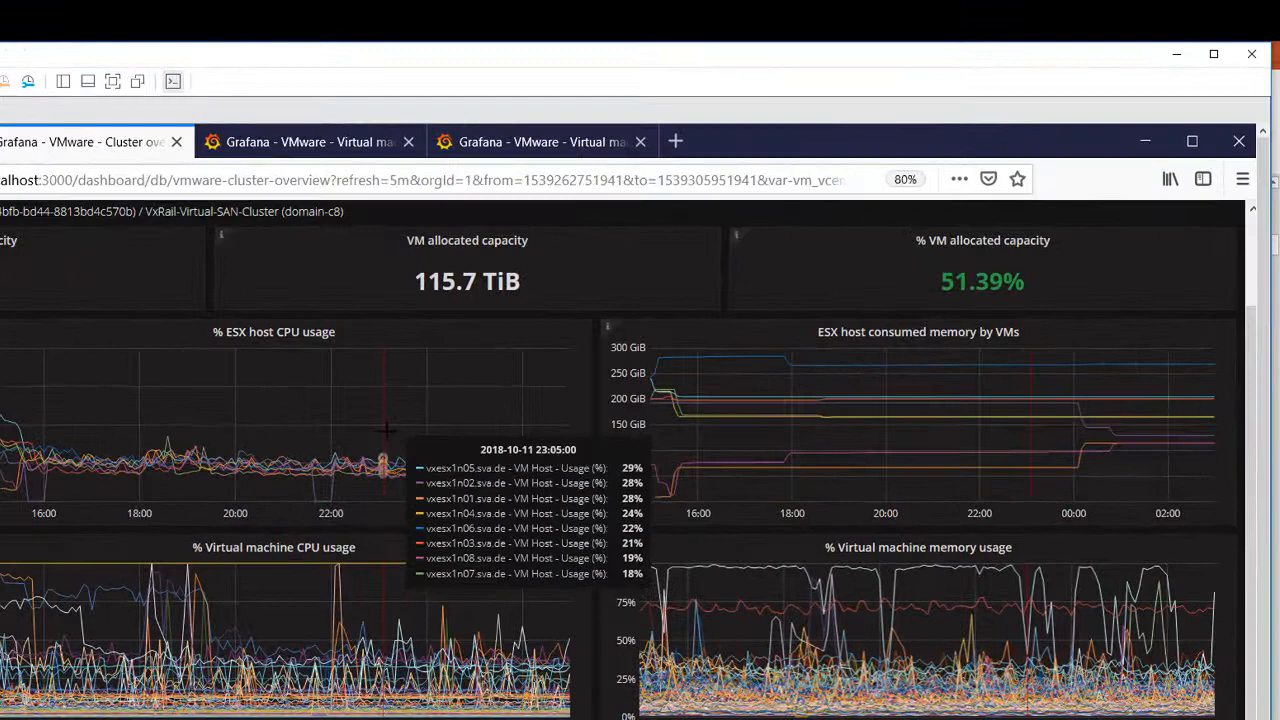
pyautogui.moveTo(875, 365)
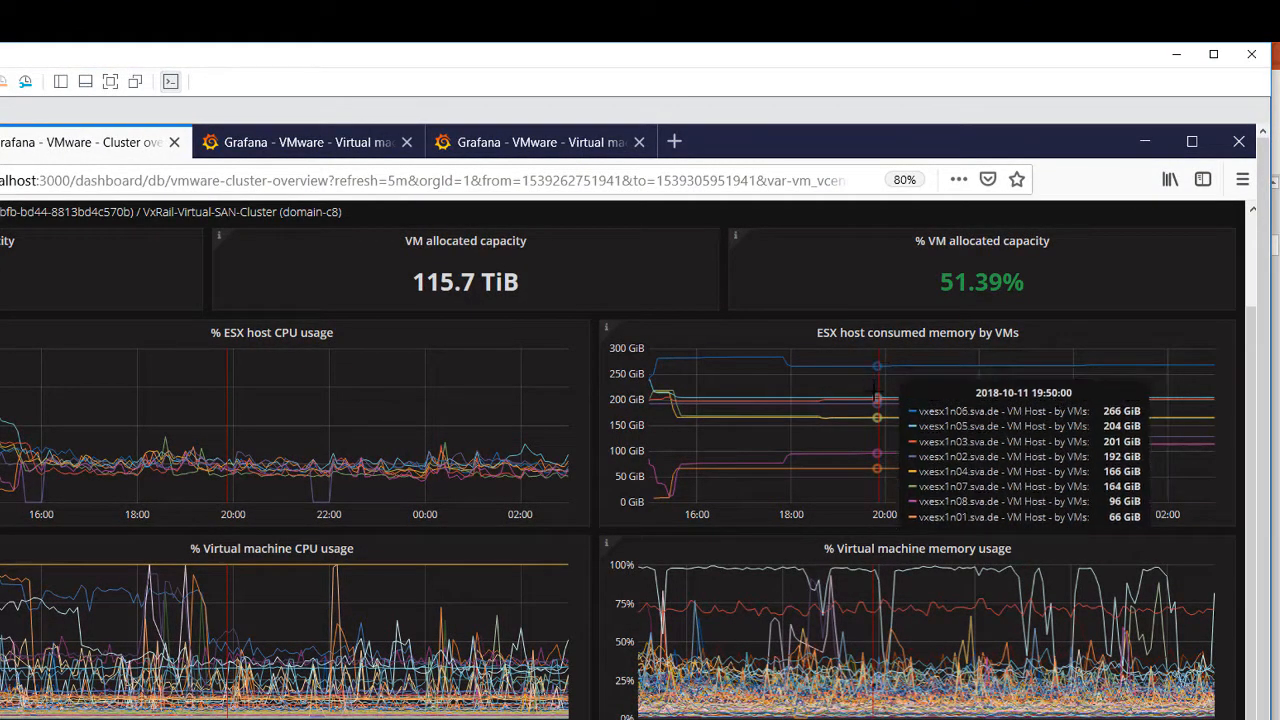
pyautogui.moveTo(256, 557)
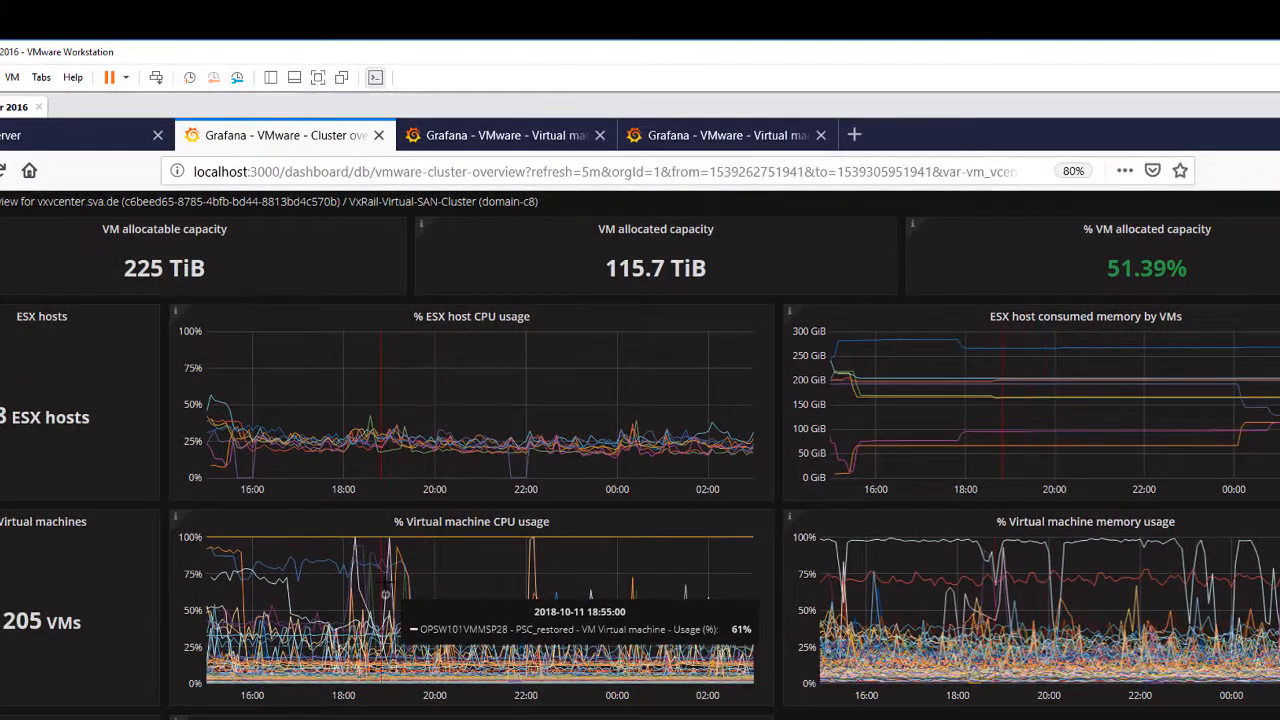
pyautogui.moveTo(72, 600)
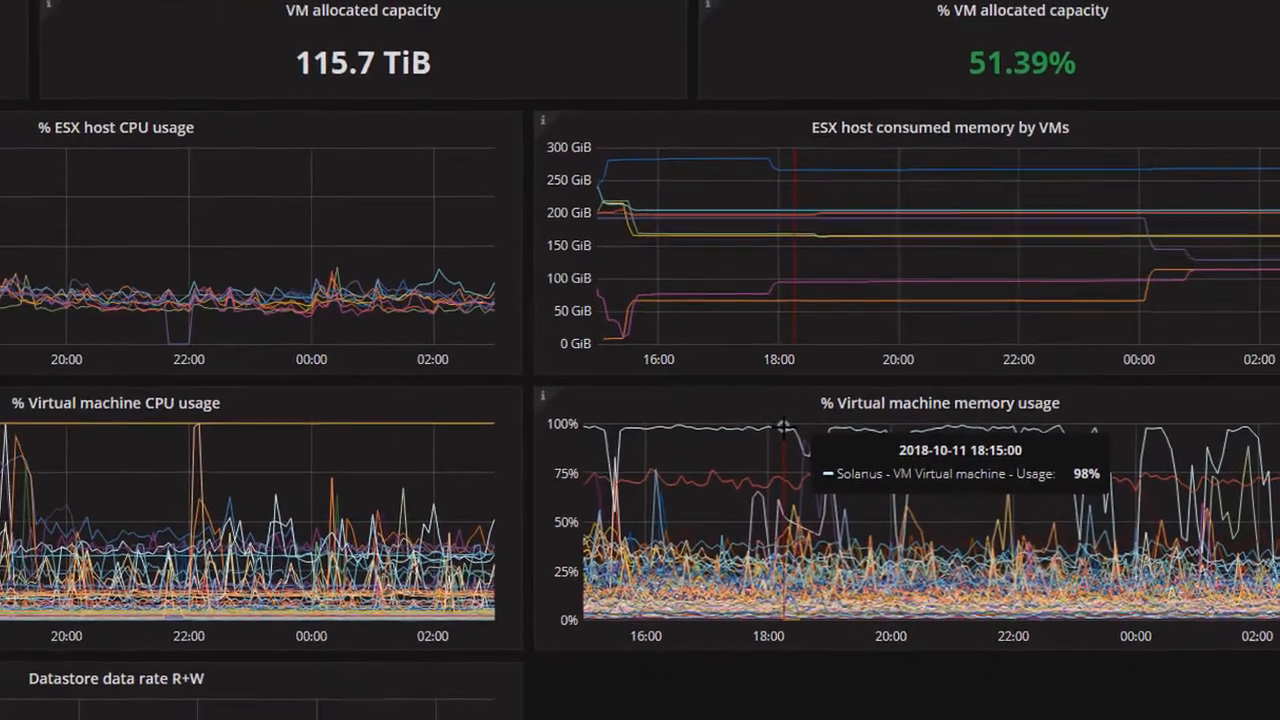
pyautogui.scroll(-3)
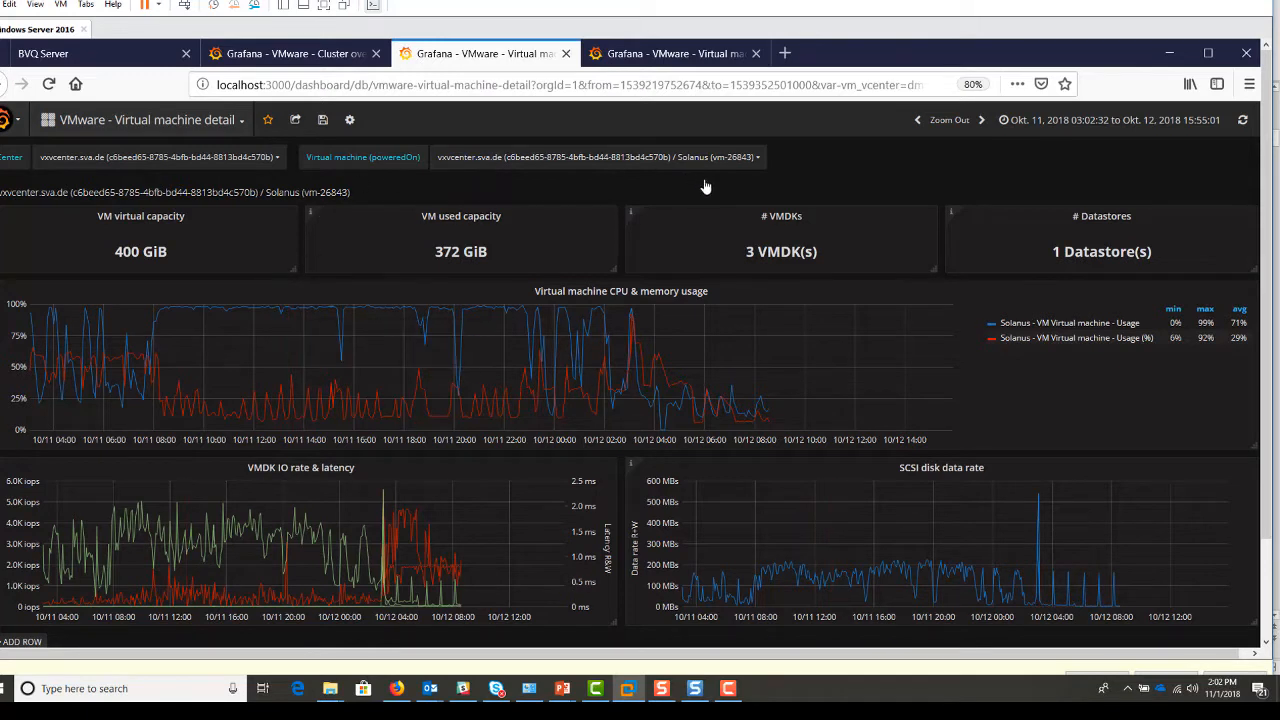
pyautogui.moveTo(758, 160)
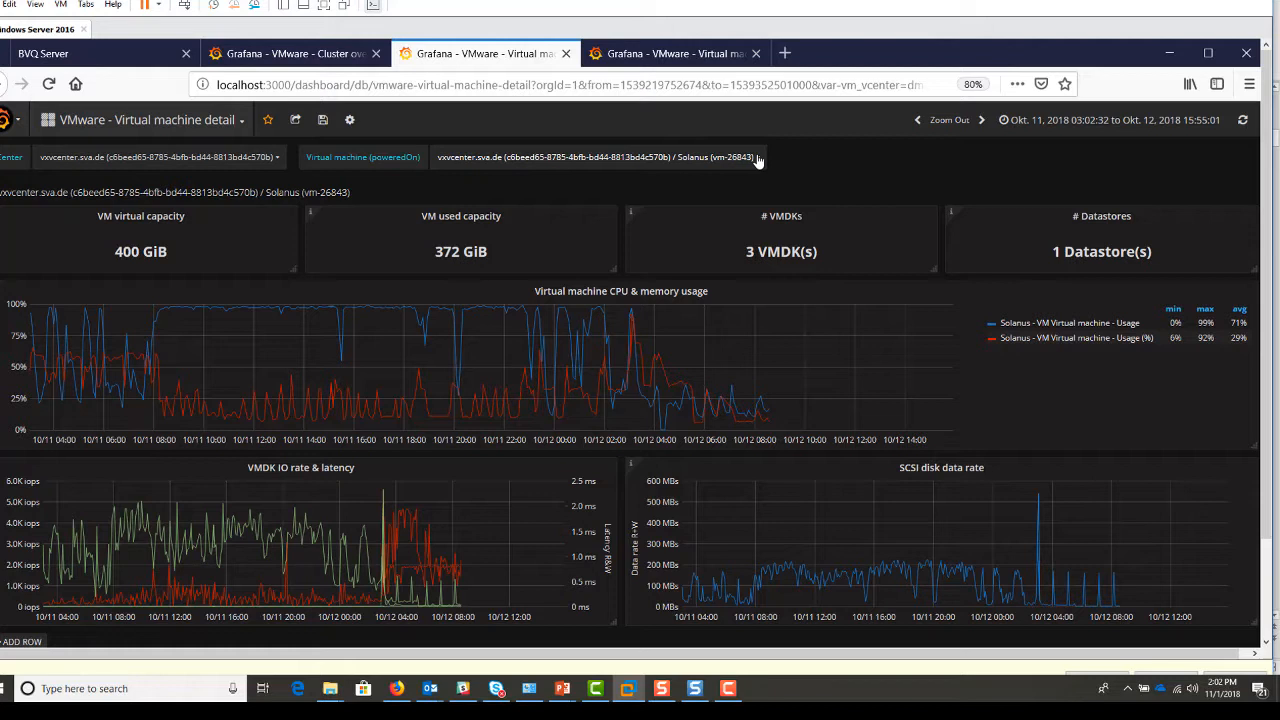
pyautogui.moveTo(565, 335)
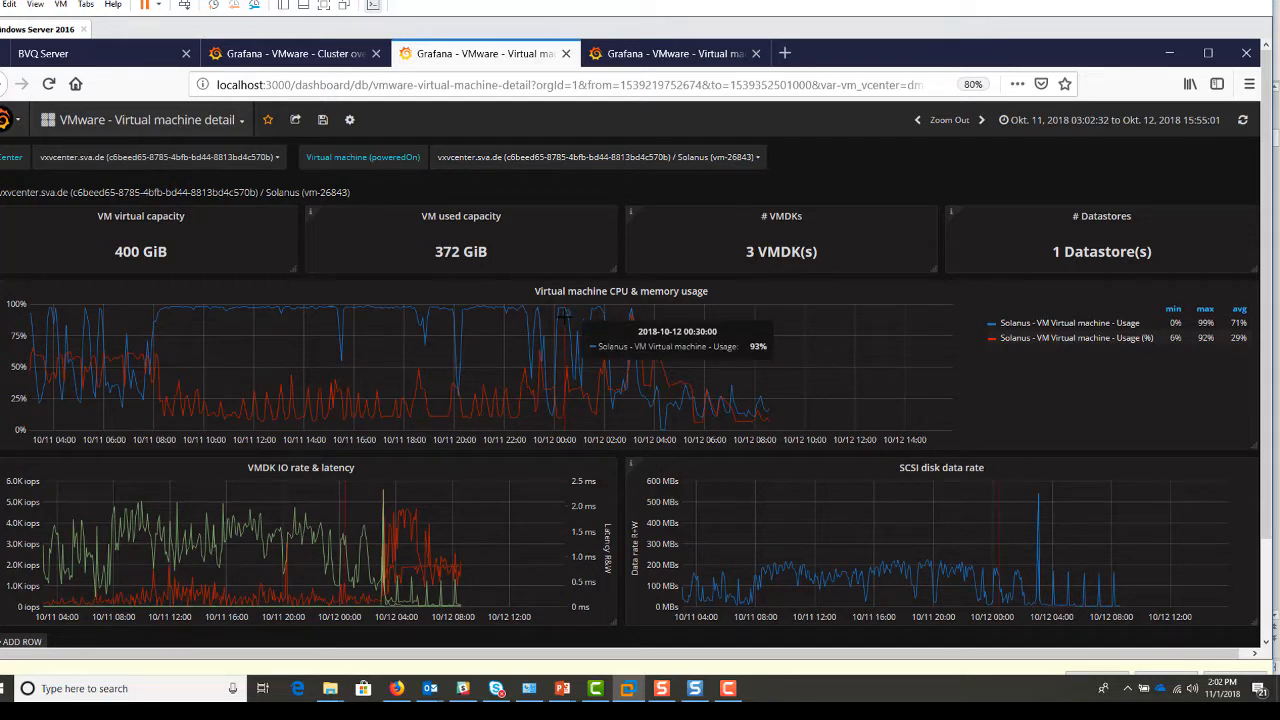
pyautogui.moveTo(717, 314)
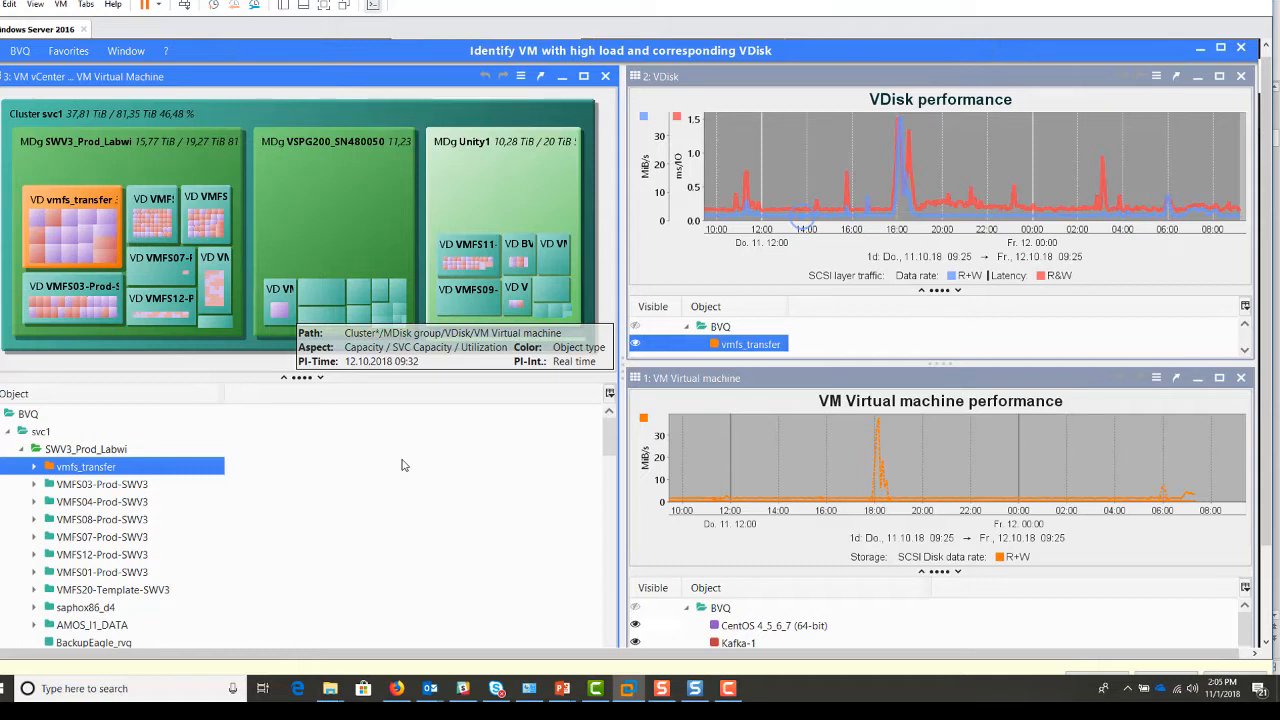
# - Show the svc1 capacity treemap with the vmfs_transfer VDisk highlighted in BVQ
pyautogui.click(68, 51)
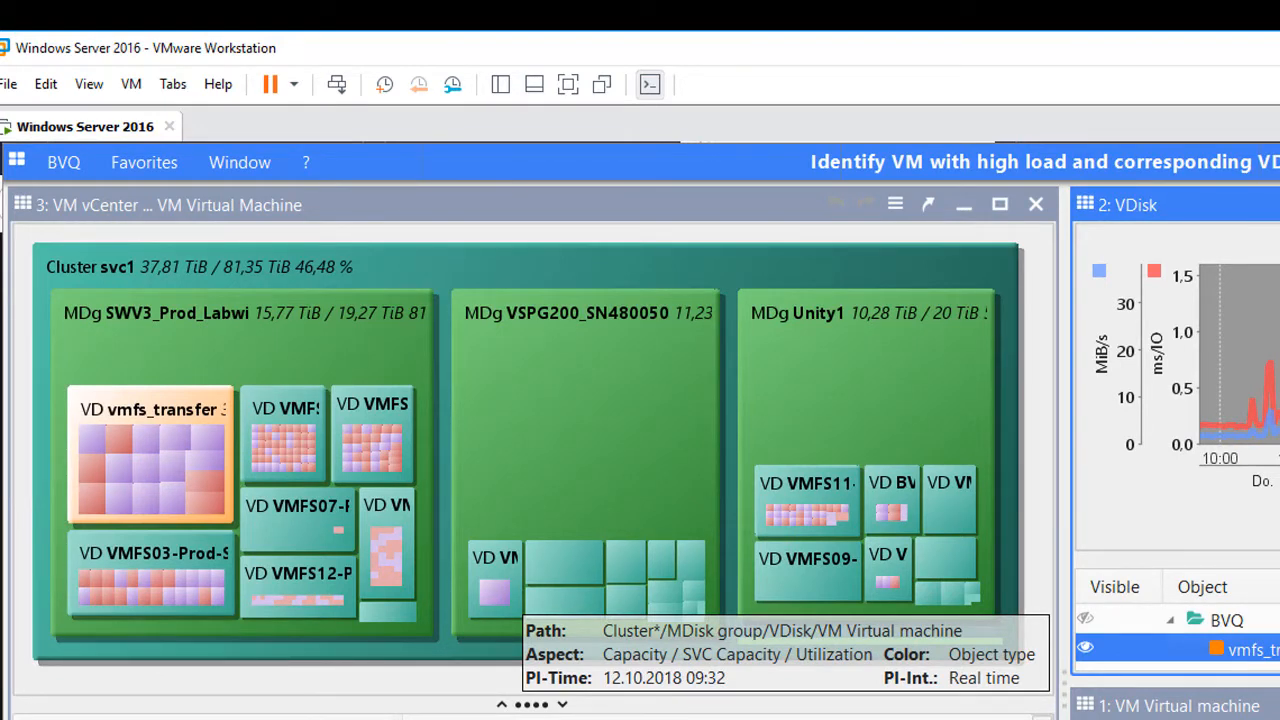
pyautogui.moveTo(447, 703)
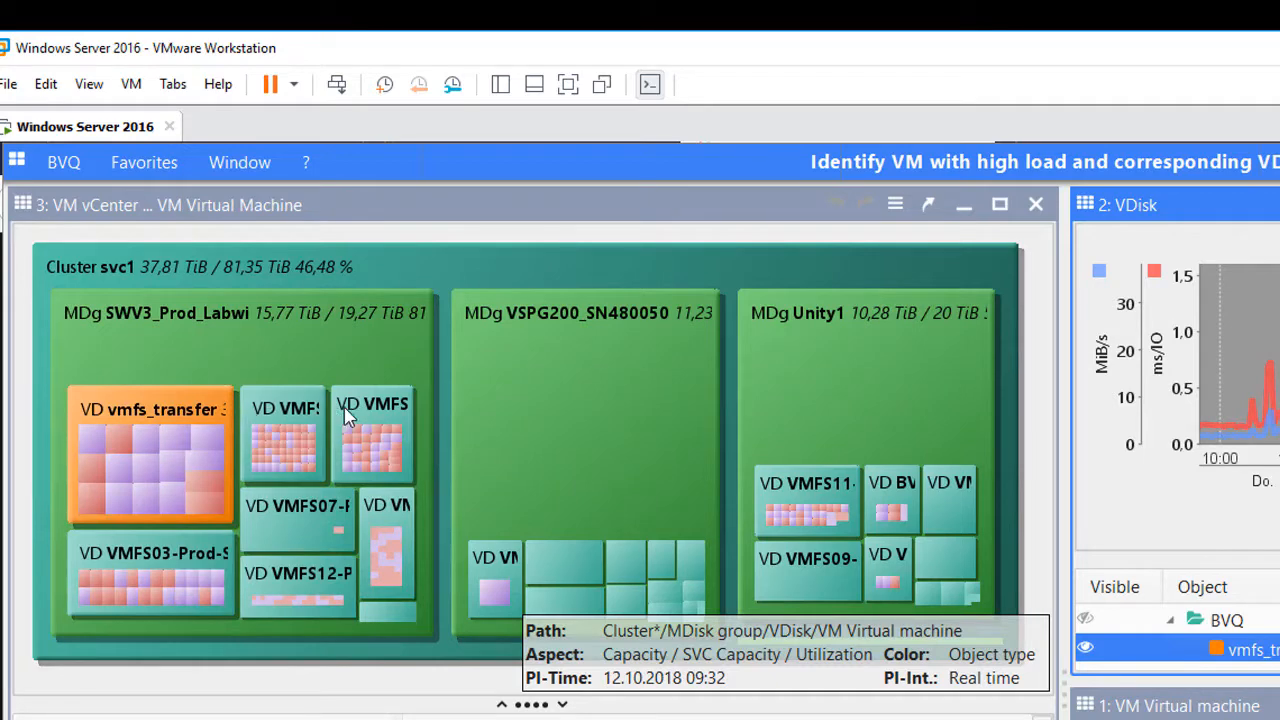
pyautogui.moveTo(145, 487)
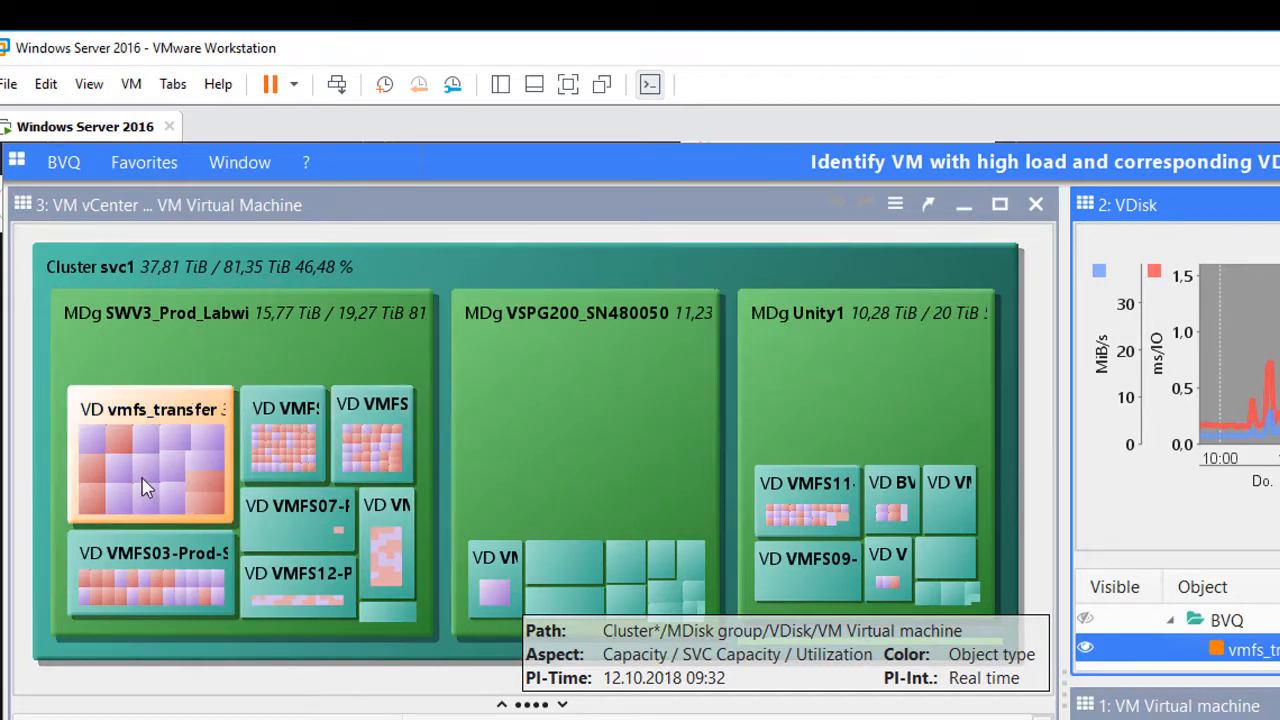